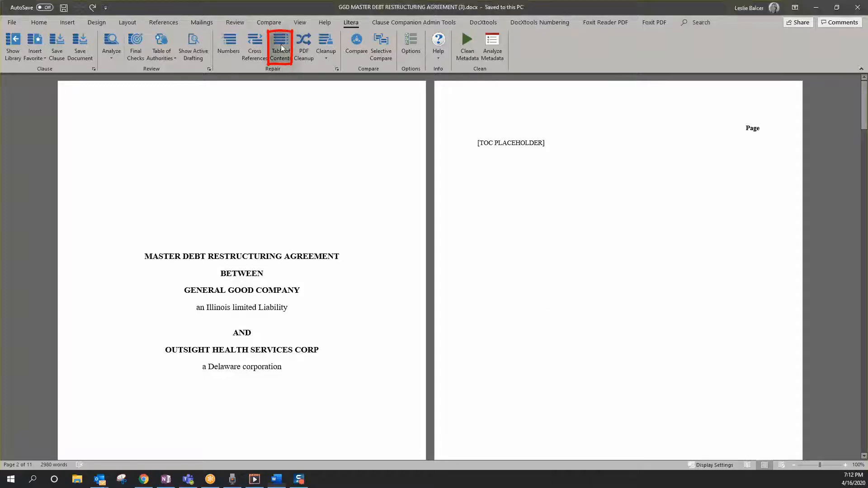
Start the DocXtools Table of Contents command from the Litera ribbon.
click(280, 46)
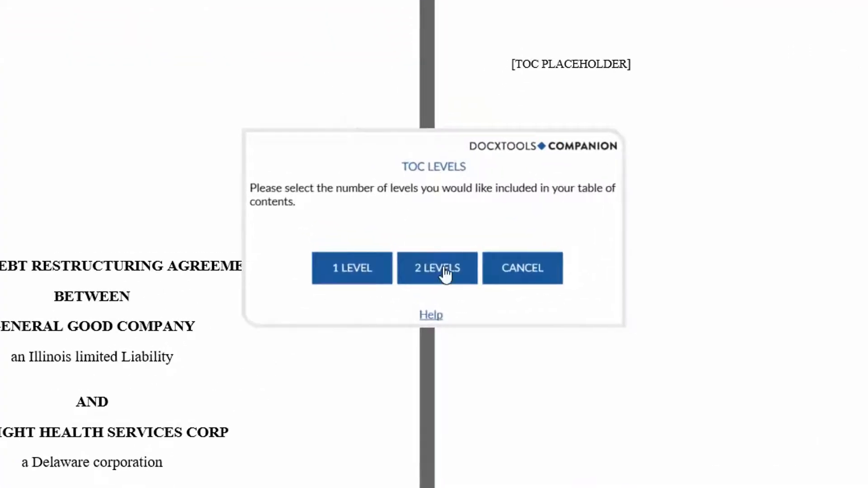
Choose a 2-level table of contents positioned at the top of the document.
click(437, 268)
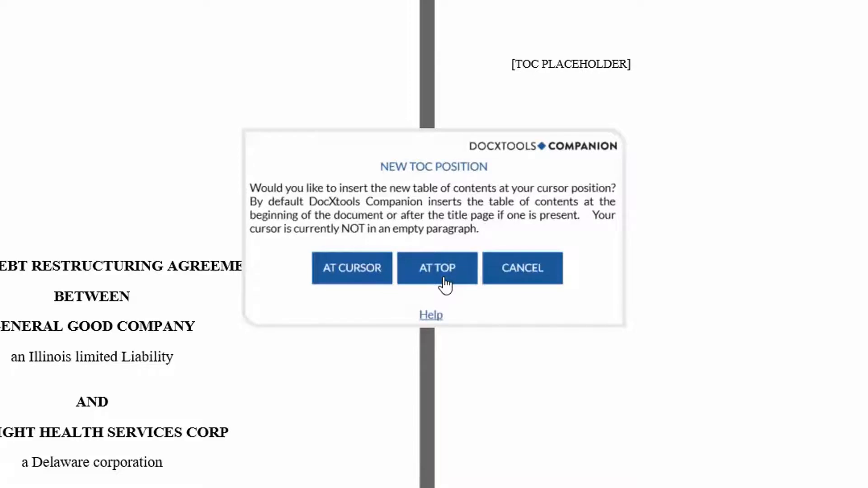
click(435, 269)
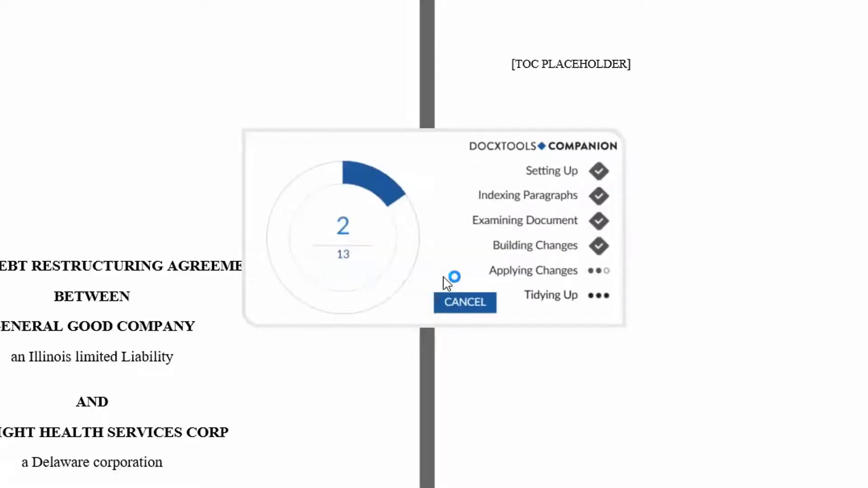